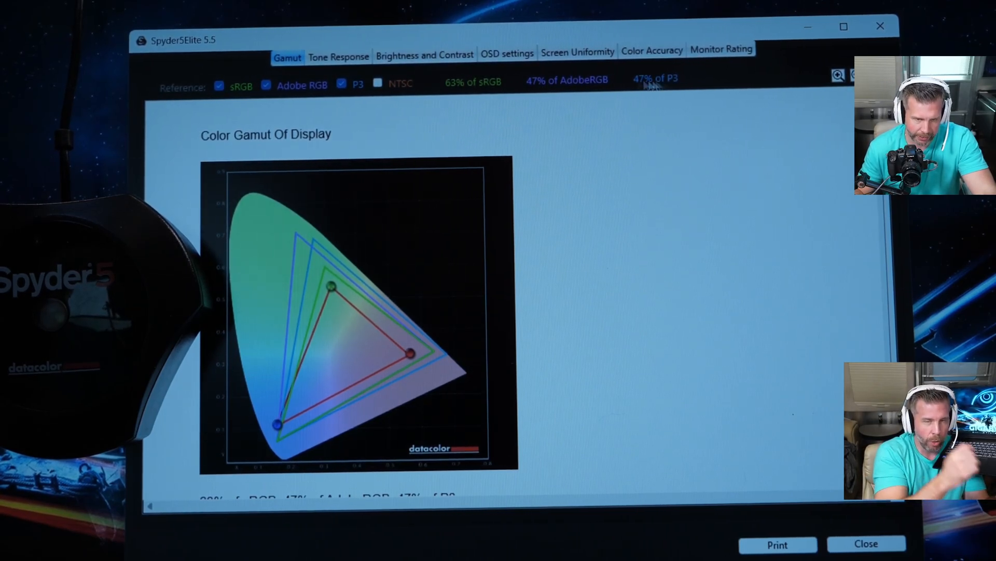
Return to Windows and show the Photos Gallery with the webcam samples and benchmark screenshots.
left_click(423, 55)
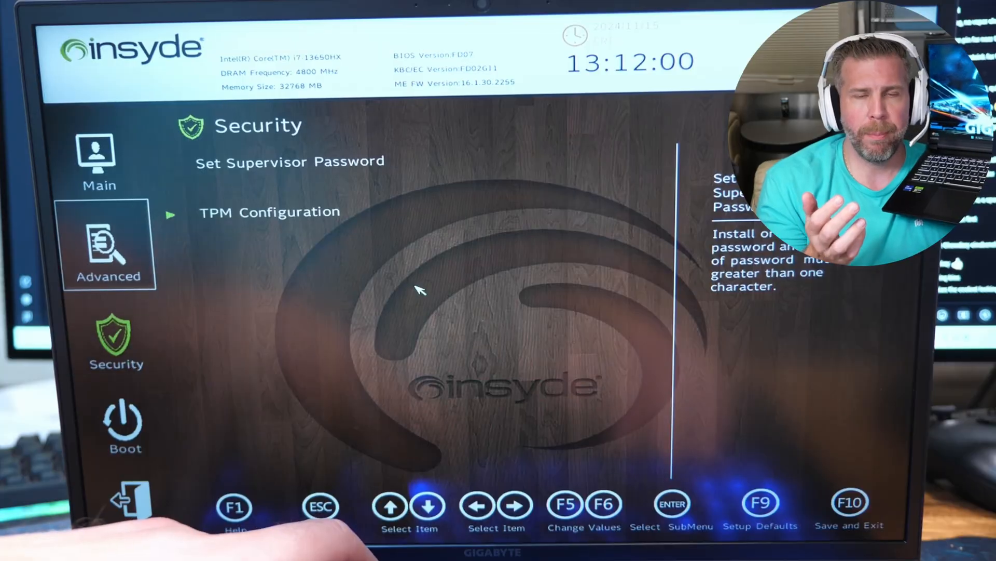
left_click(99, 156)
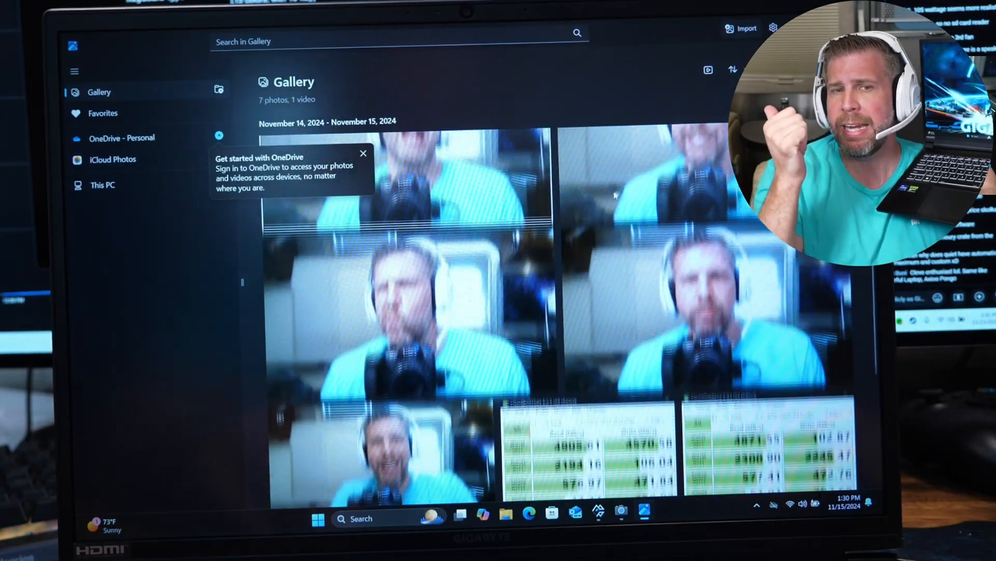
Play the webcam sample video in its own viewer and set playback volume to 75.
left_click(378, 426)
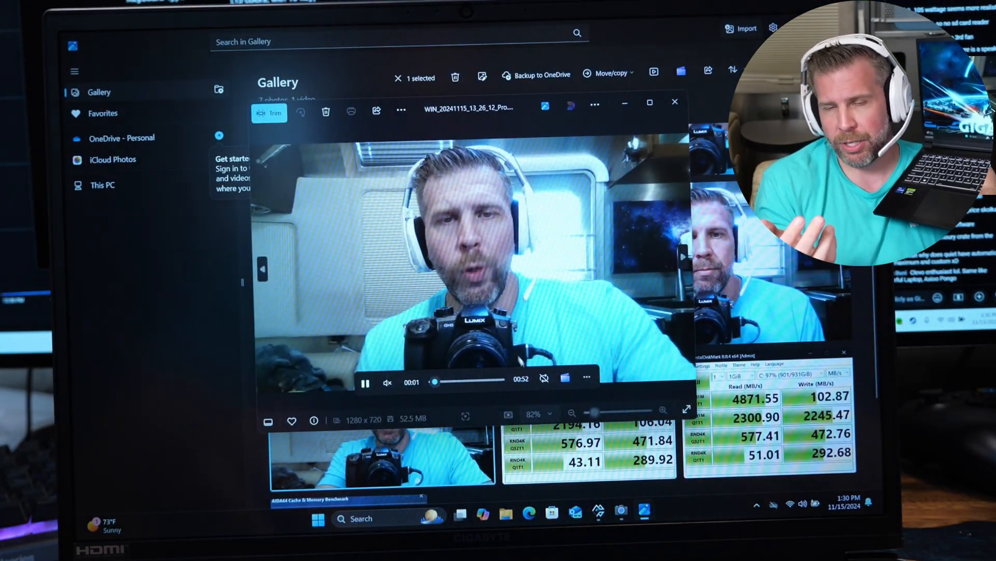
left_click(387, 381)
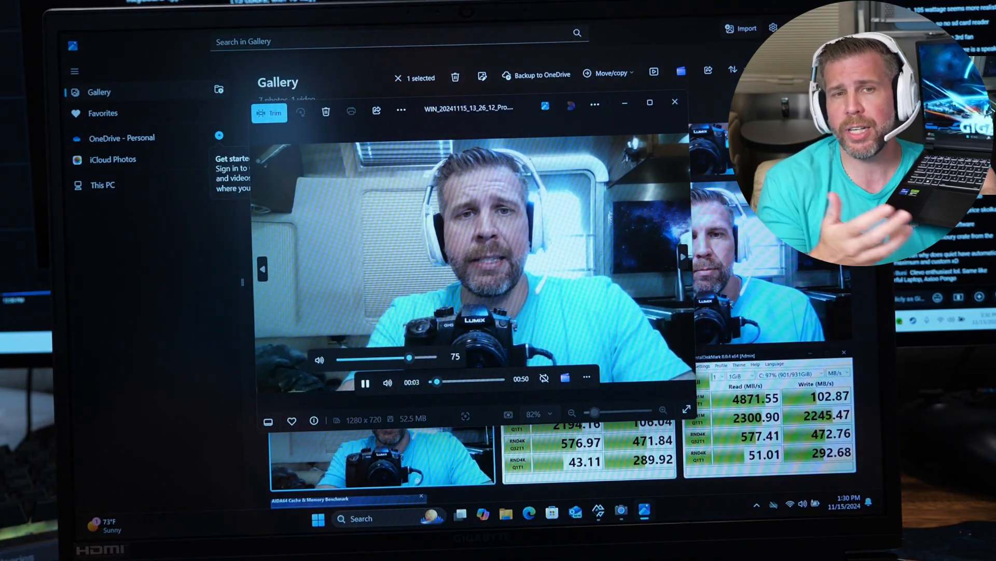